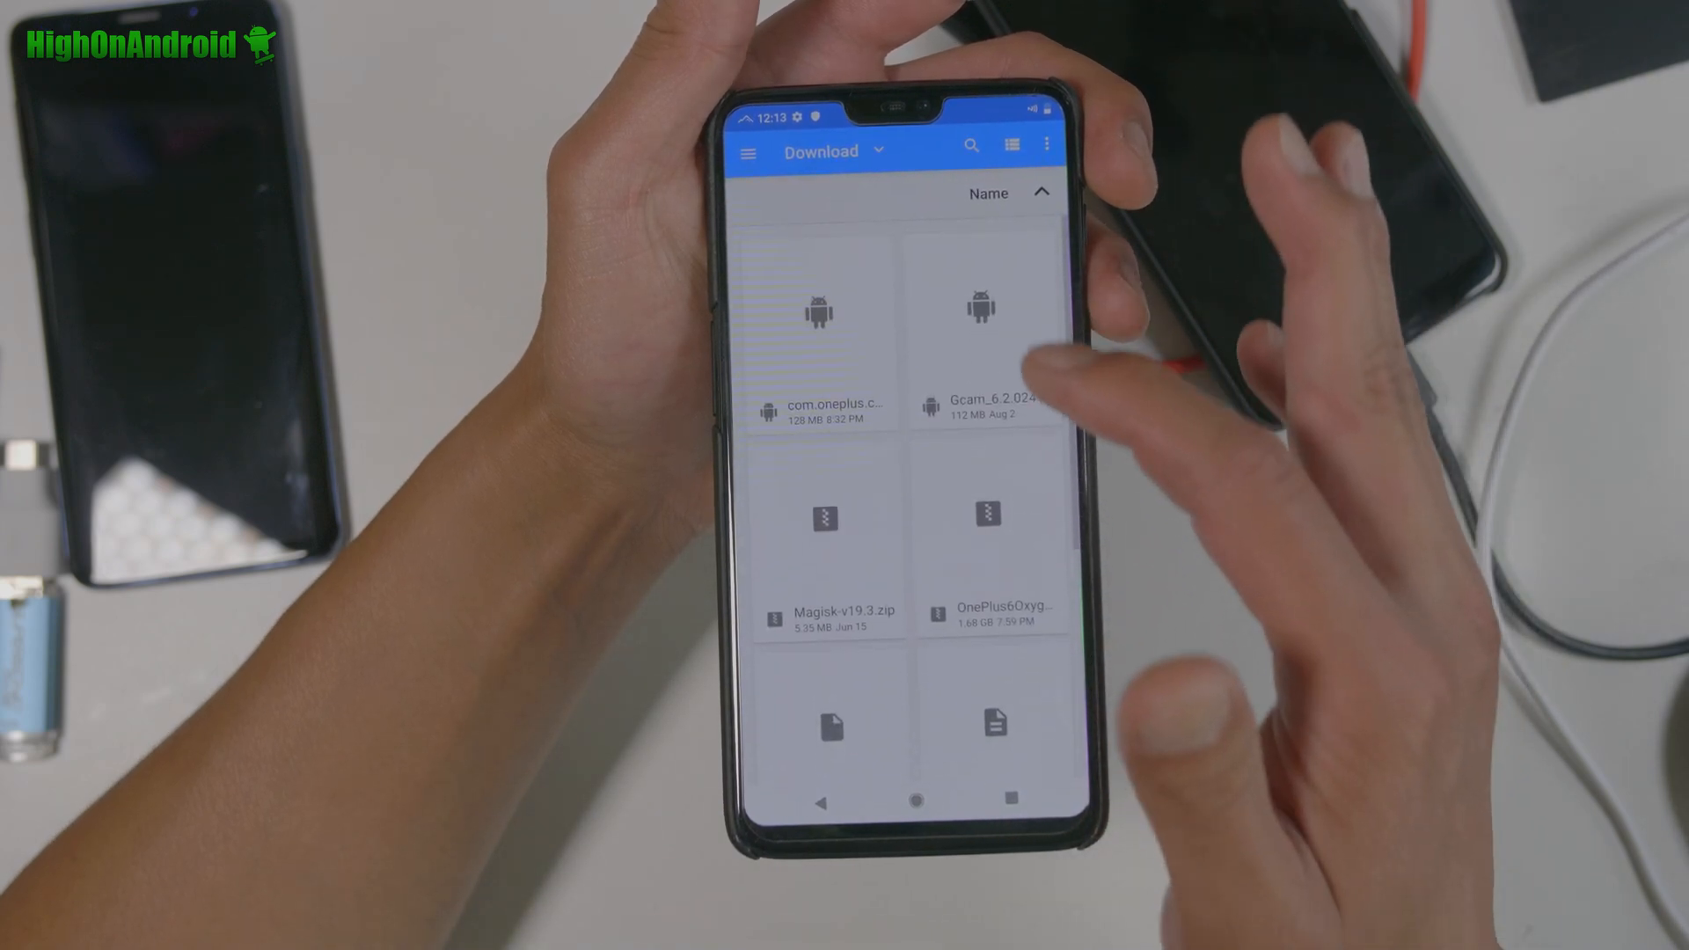
# Show Syberia Settings' extra feature categories within Android Settings
pyautogui.click(980, 313)
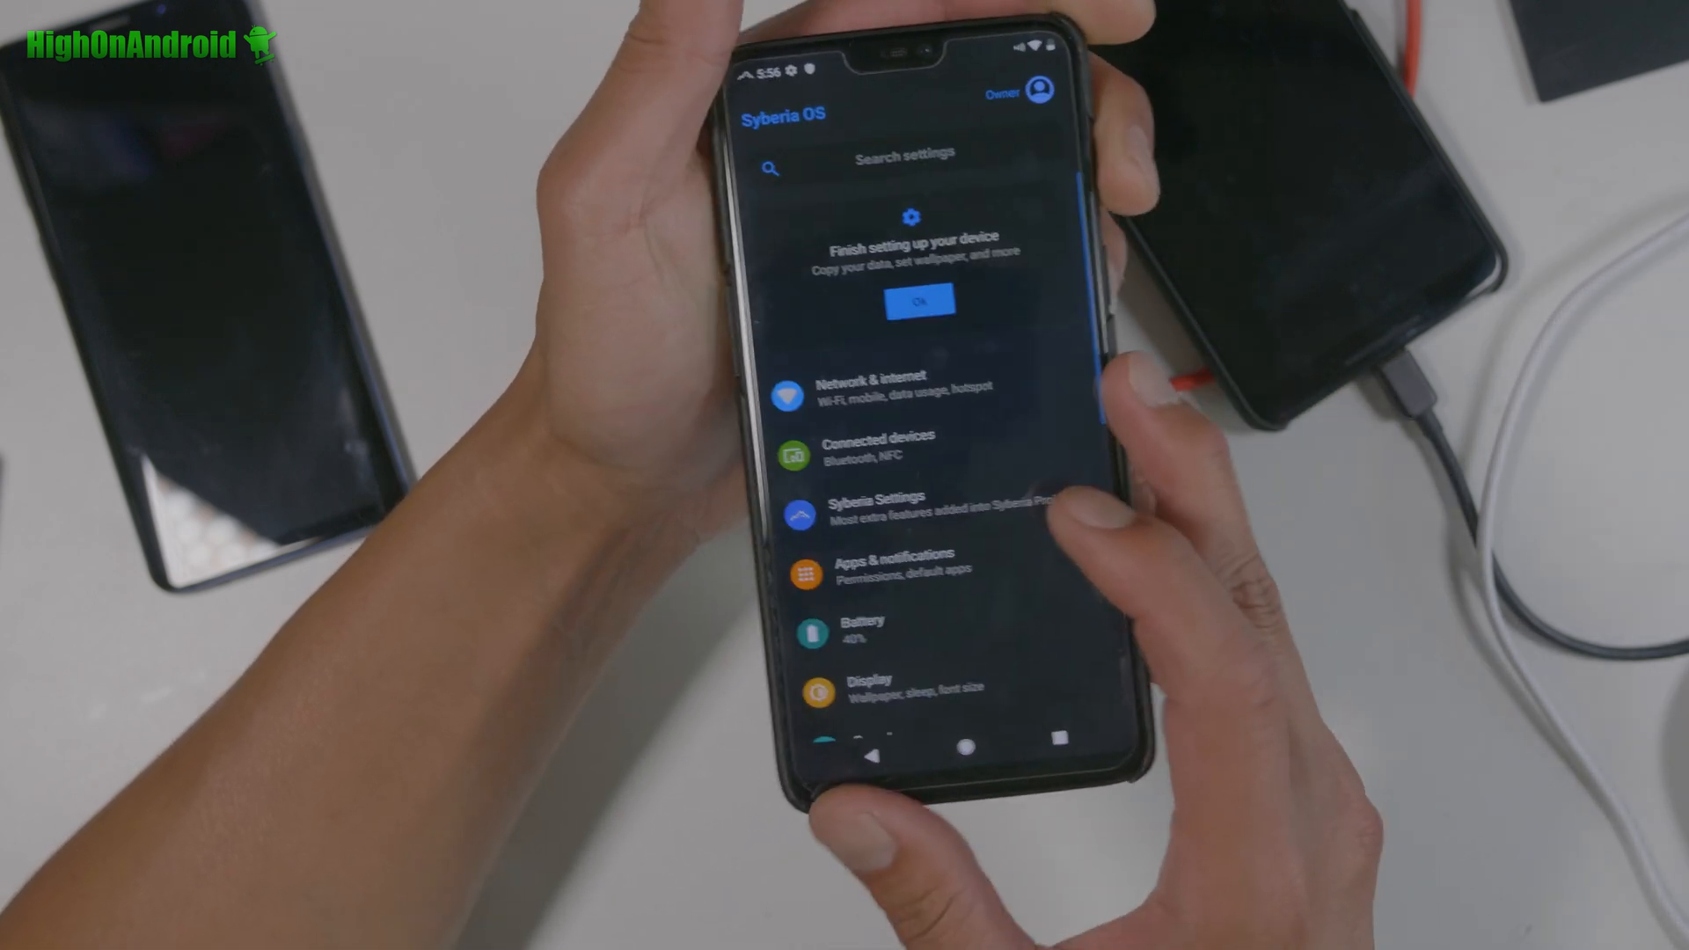
pyautogui.click(882, 501)
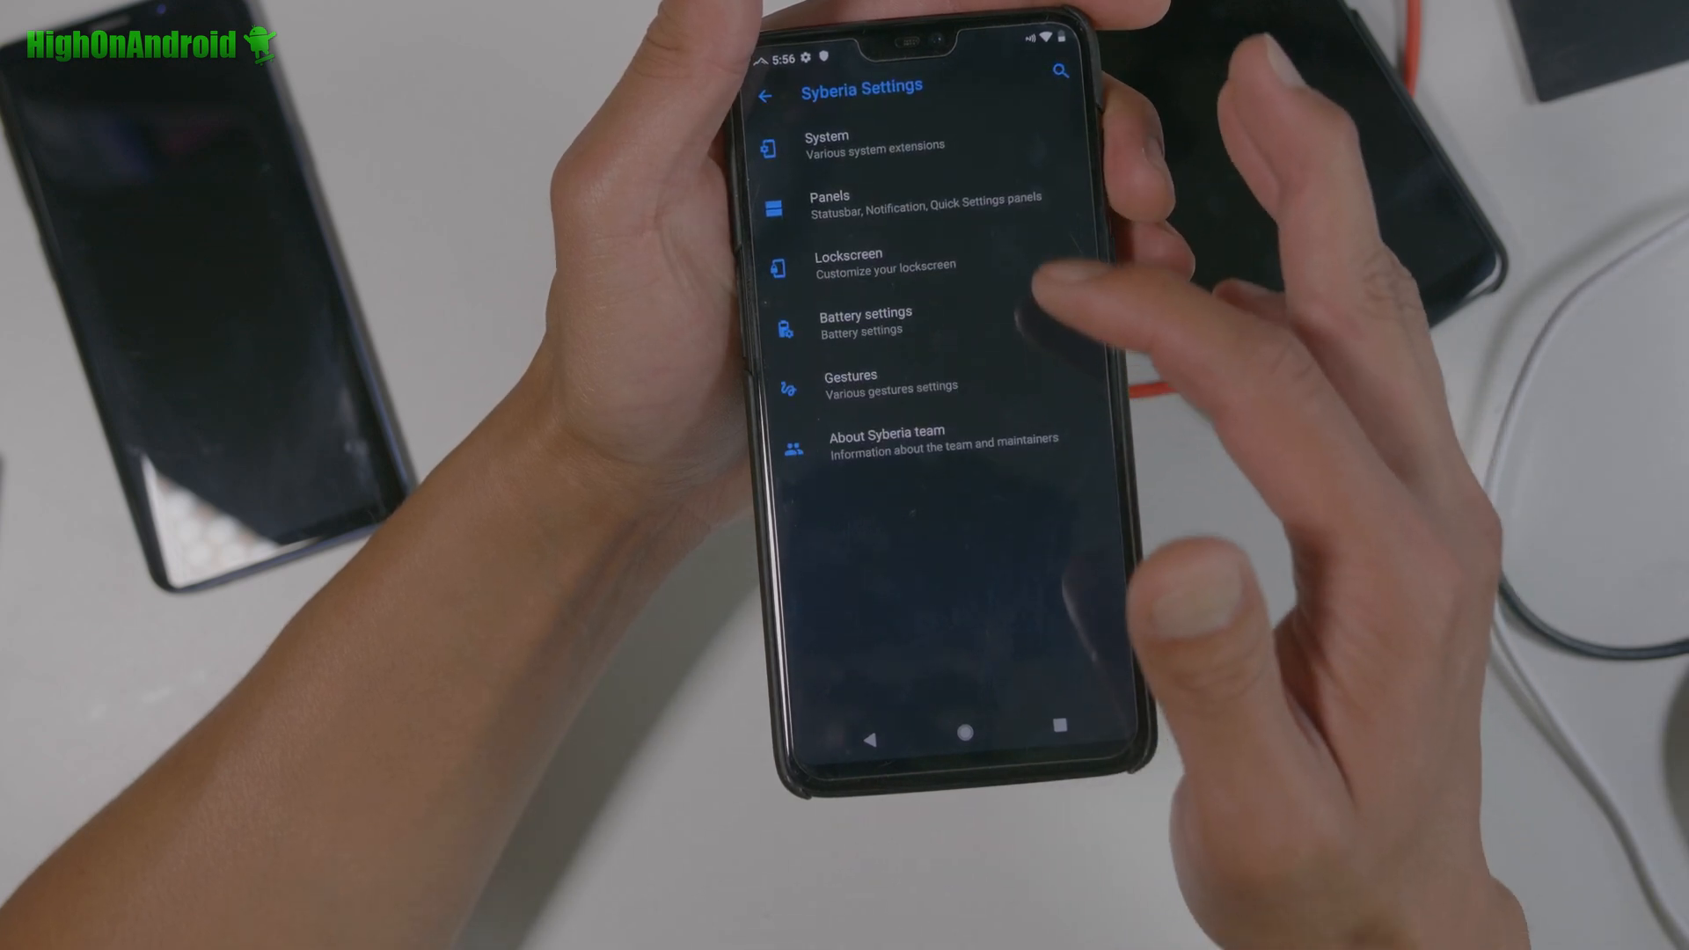
pyautogui.click(873, 141)
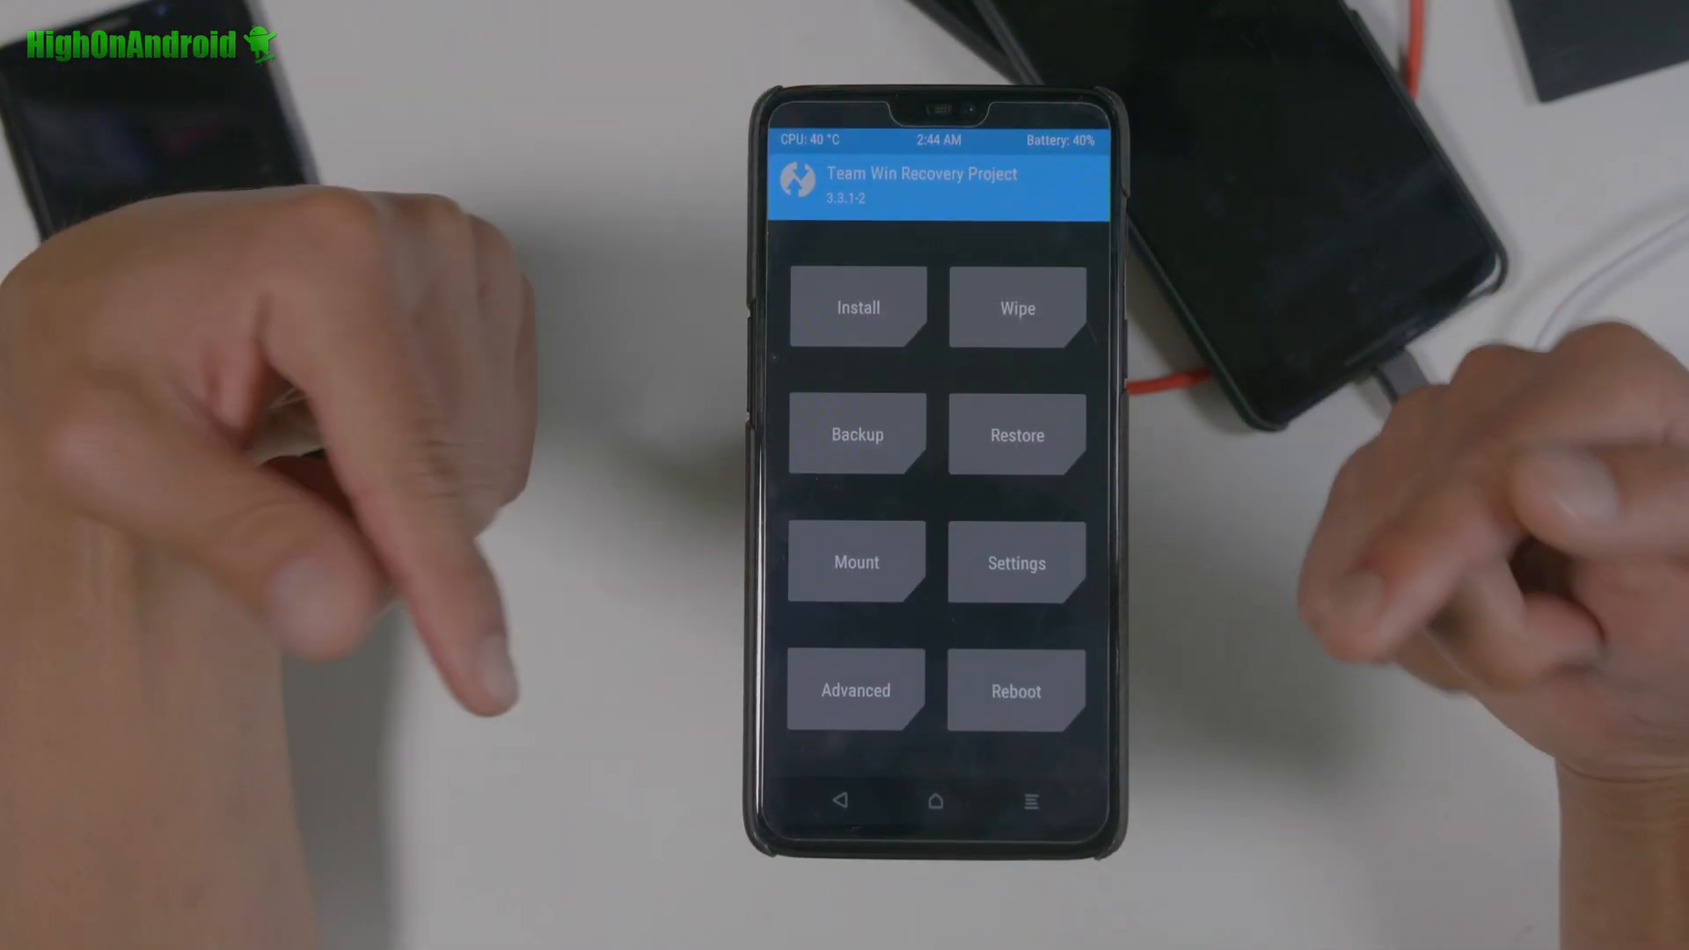
# List the flashable zips in /sdcard/Download via TWRP's Install, including Magisk-v19.3.zip
pyautogui.click(856, 306)
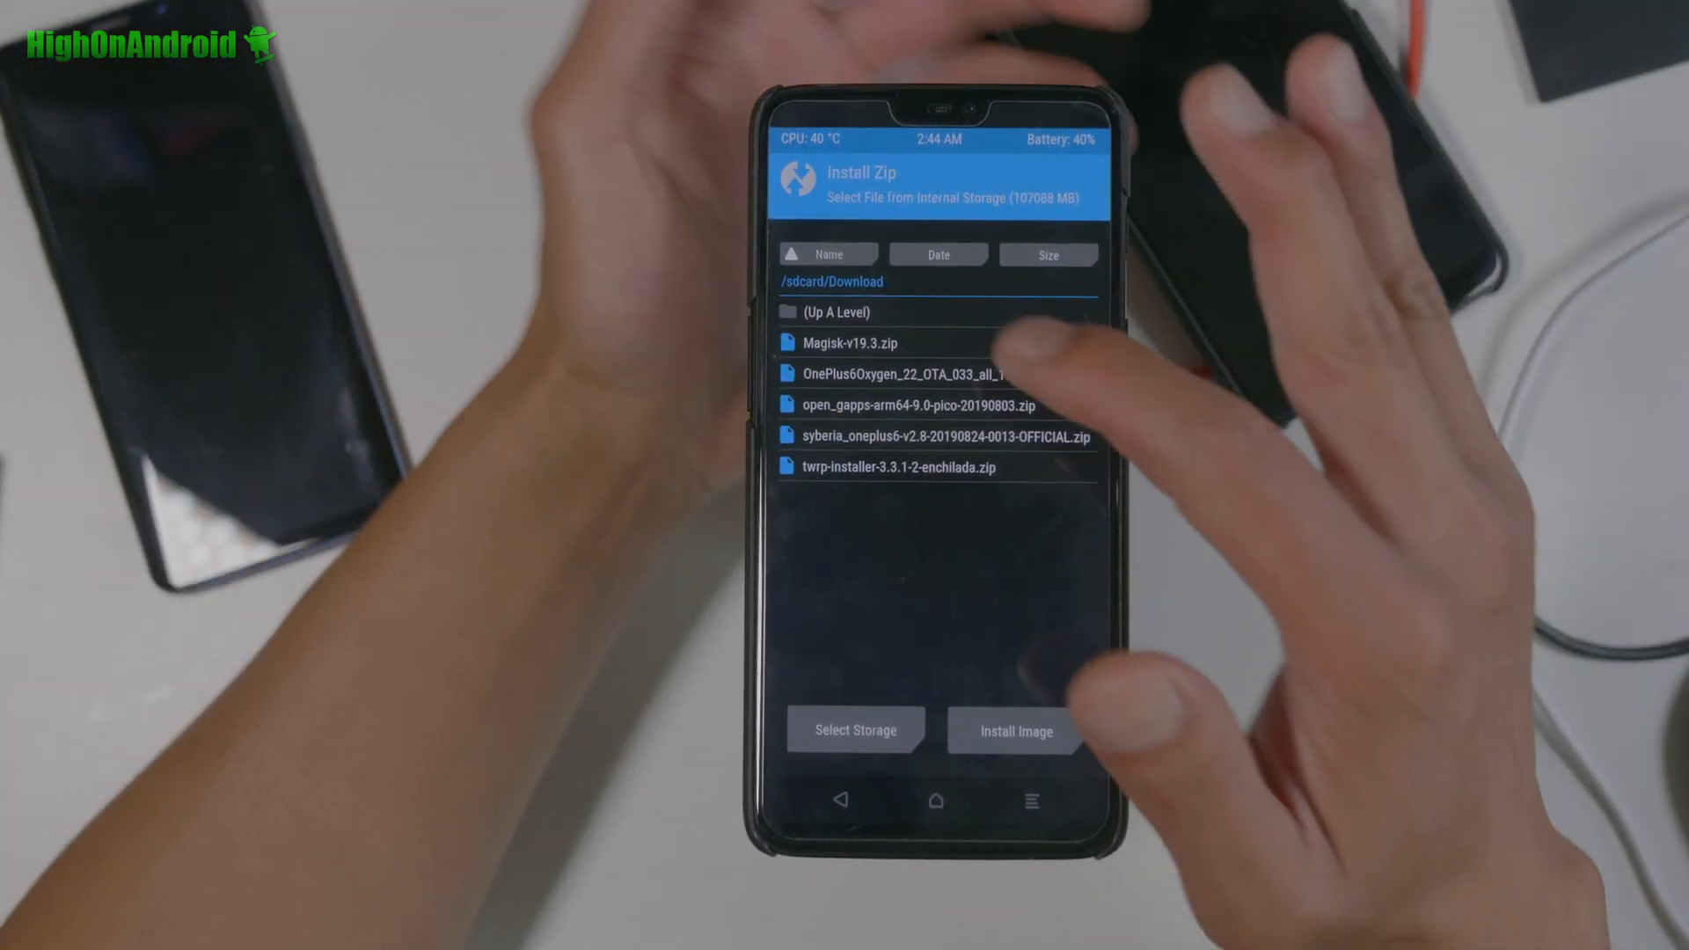